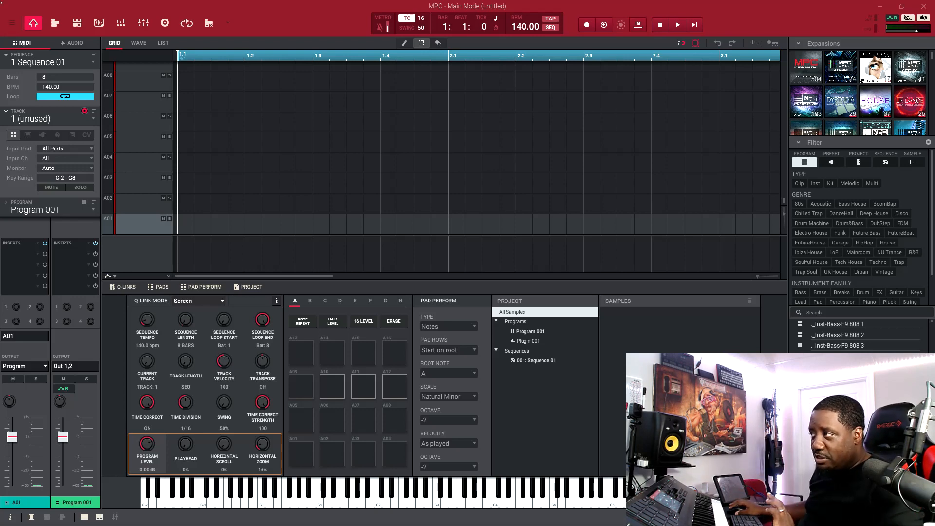
- Open Preferences from the Edit menu, showing ASIO with Voicemeeter Virtual ASIO
{"action": "left_click", "coordinate": [11, 22]}
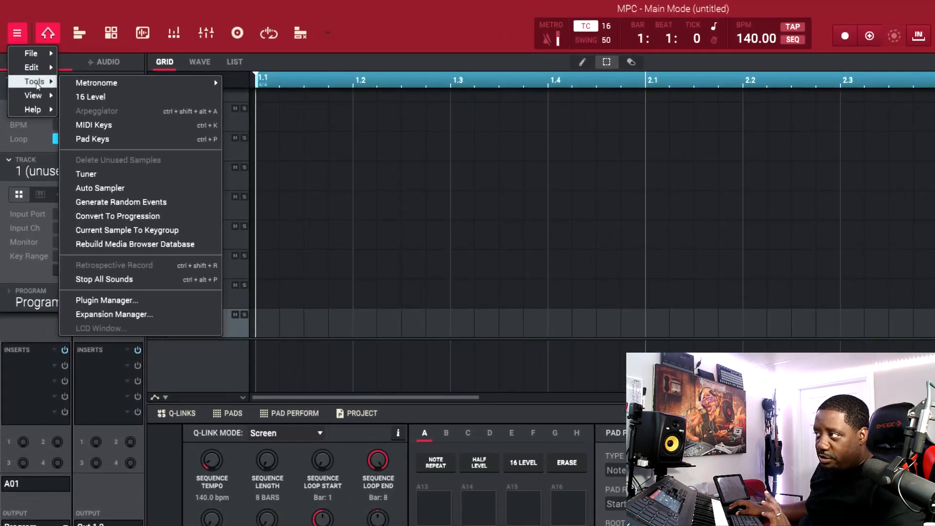
{"action": "left_click", "coordinate": [30, 67]}
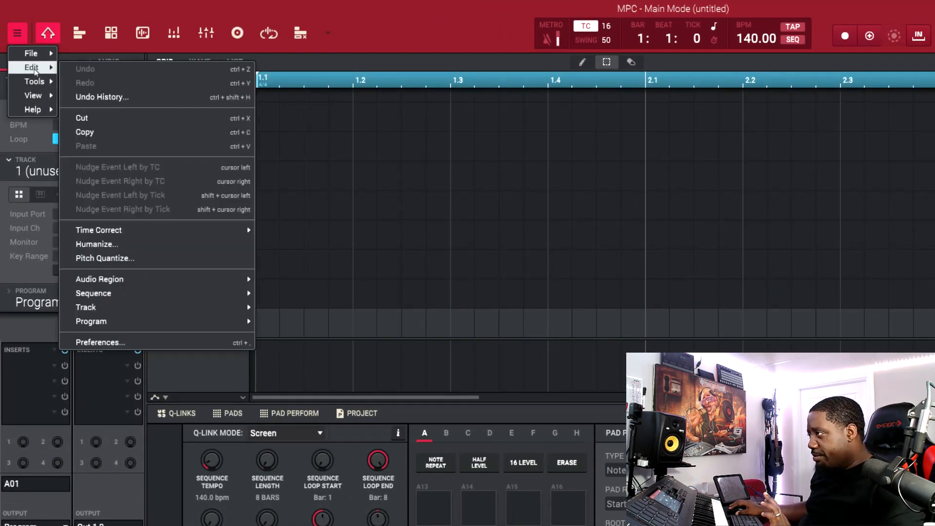
{"action": "left_click", "coordinate": [100, 342]}
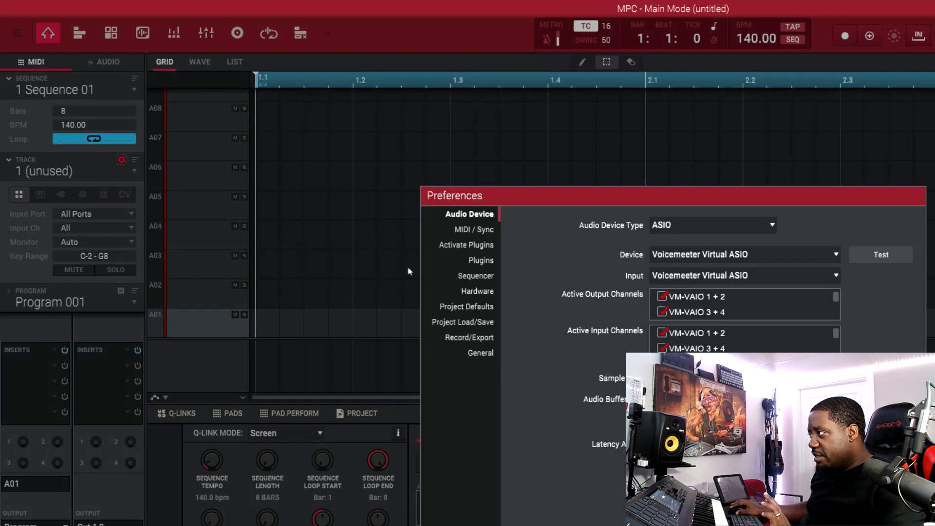
- Show the Plugins section listing four VST folders, only reFX Nexus enabled
{"action": "left_click", "coordinate": [480, 260]}
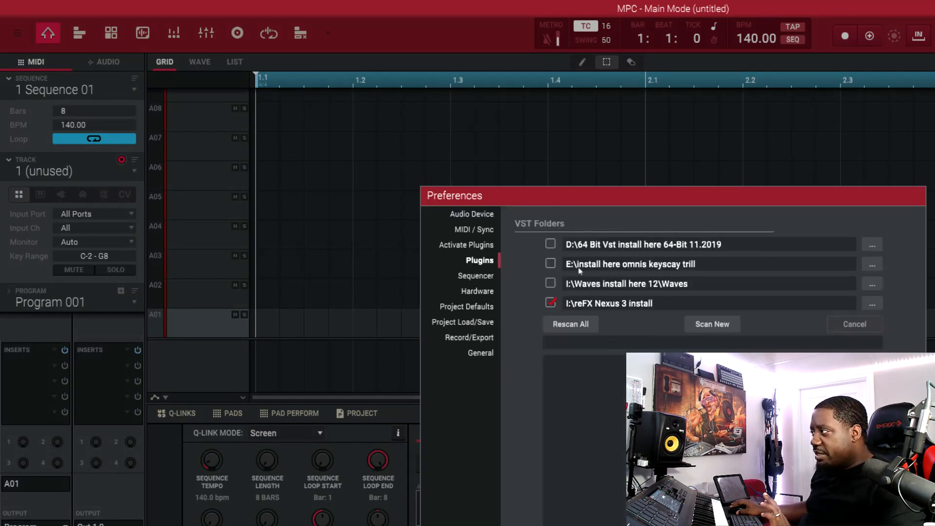
{"action": "mouse_move", "coordinate": [718, 334]}
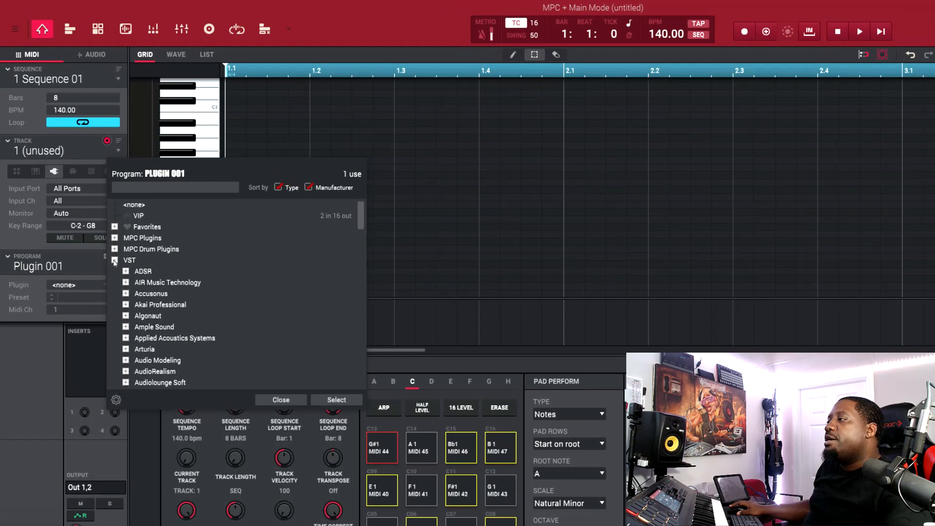
- Load FL Studio VSTi (multi) from Image-Line and open its plugin window
{"action": "scroll", "scroll_direction": "down", "scroll_amount": 3}
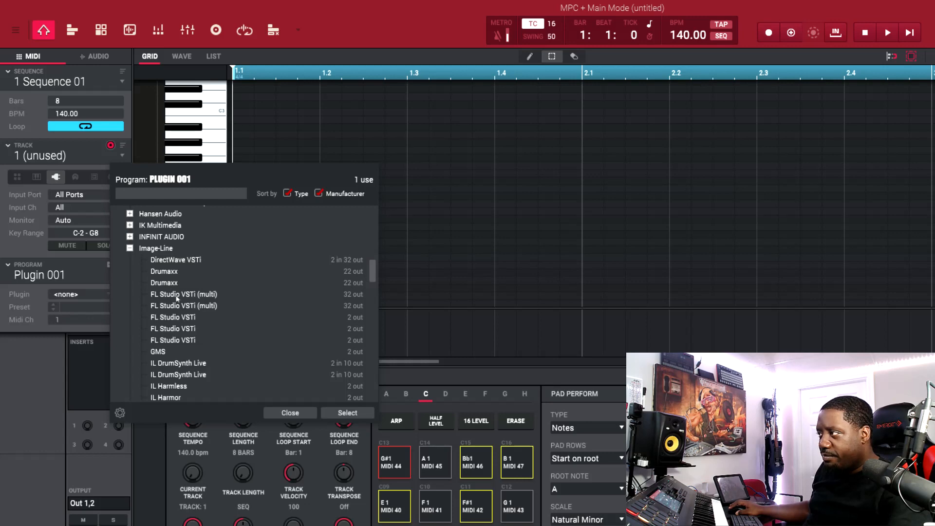
{"action": "left_click", "coordinate": [184, 294]}
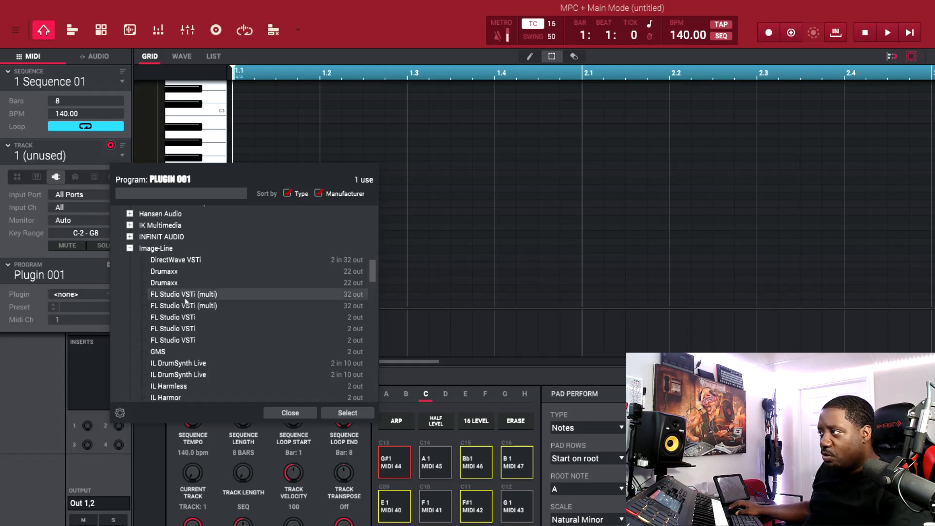
{"action": "left_click", "coordinate": [347, 412]}
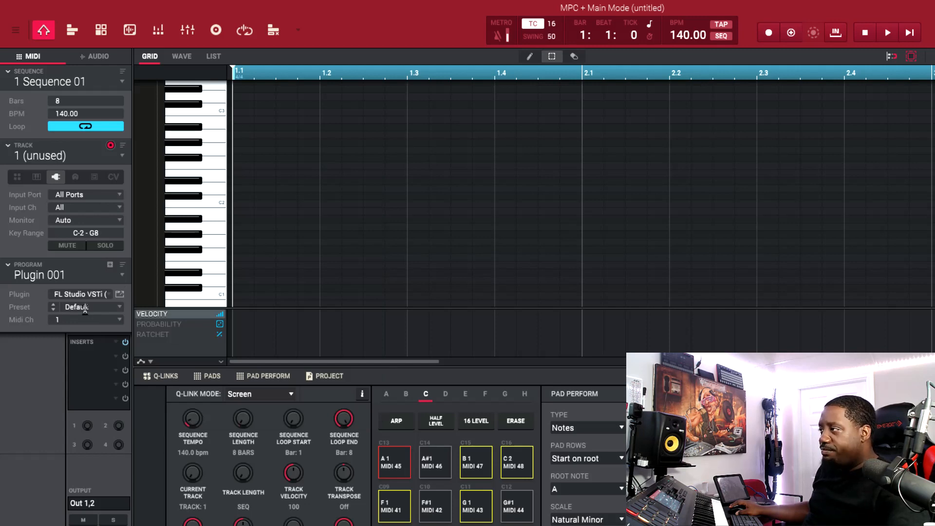
{"action": "left_click", "coordinate": [119, 293]}
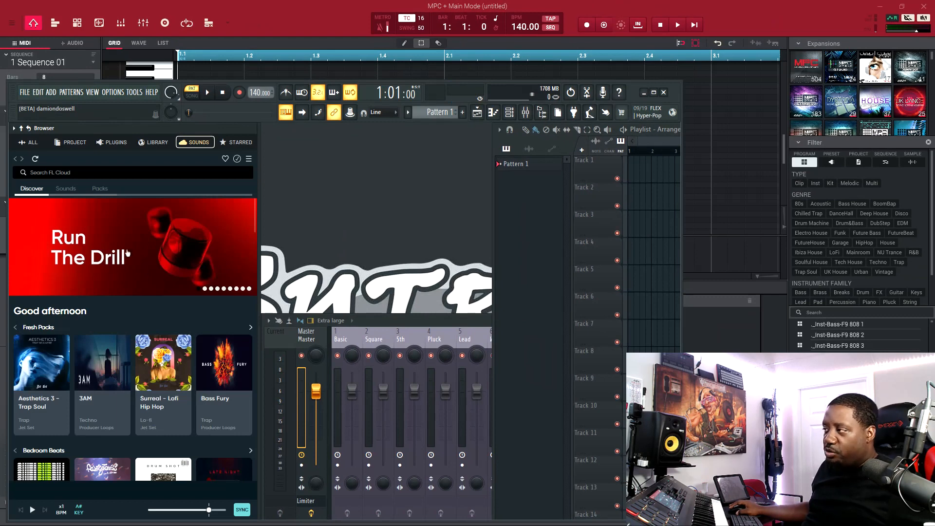
- Open the Run The Drill pack and preview the Sacrifice and IS KOTO 03 808 samples
{"action": "left_click", "coordinate": [90, 247]}
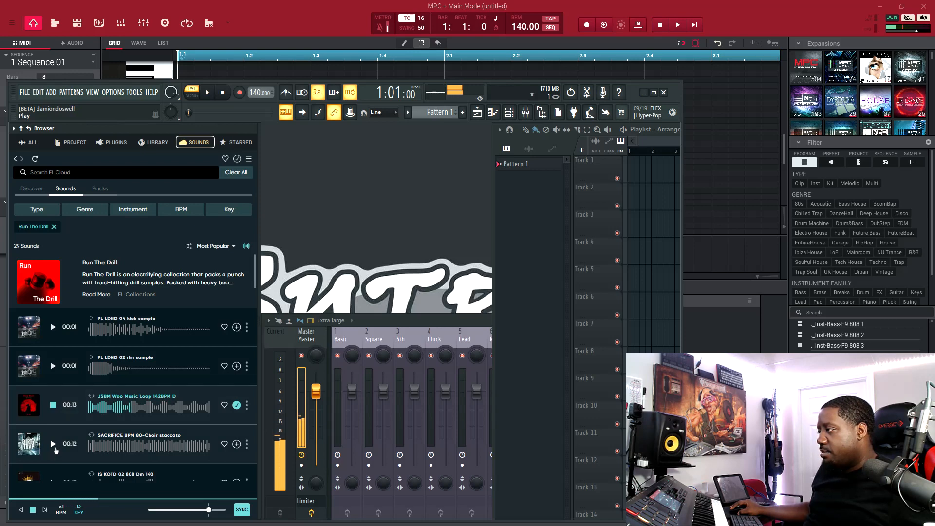
{"action": "left_click", "coordinate": [52, 443]}
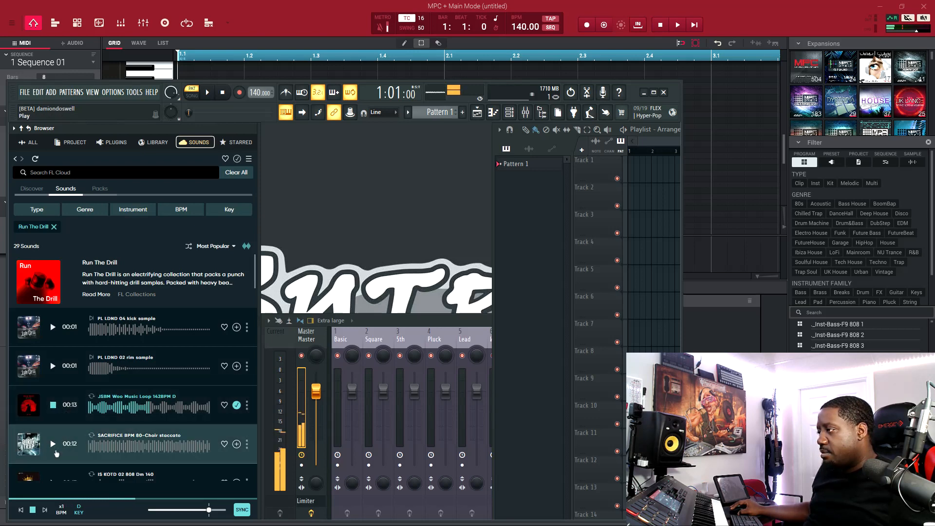
{"action": "scroll", "scroll_direction": "down", "scroll_amount": 3}
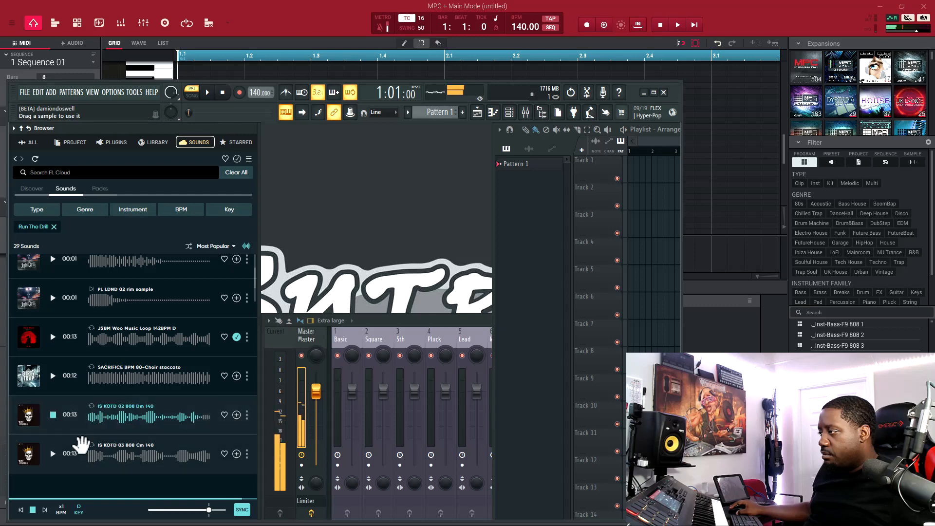
{"action": "left_click", "coordinate": [52, 453]}
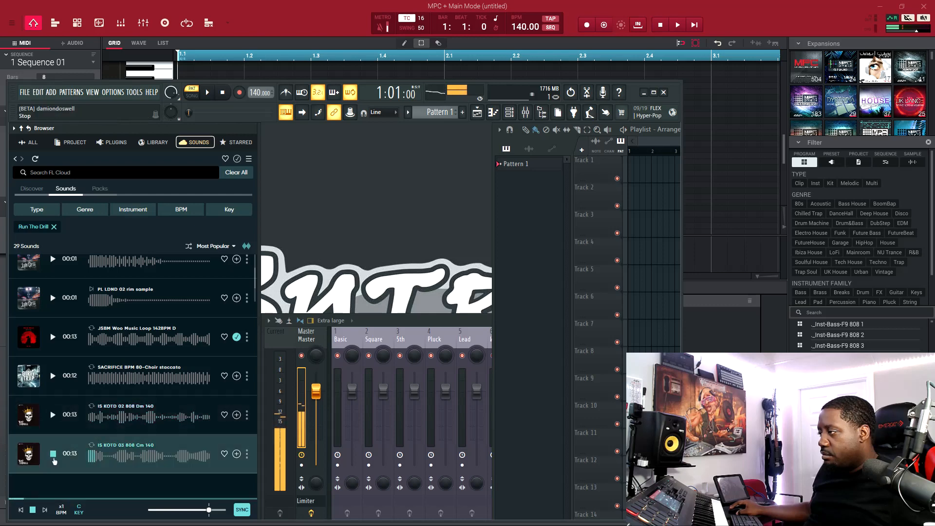